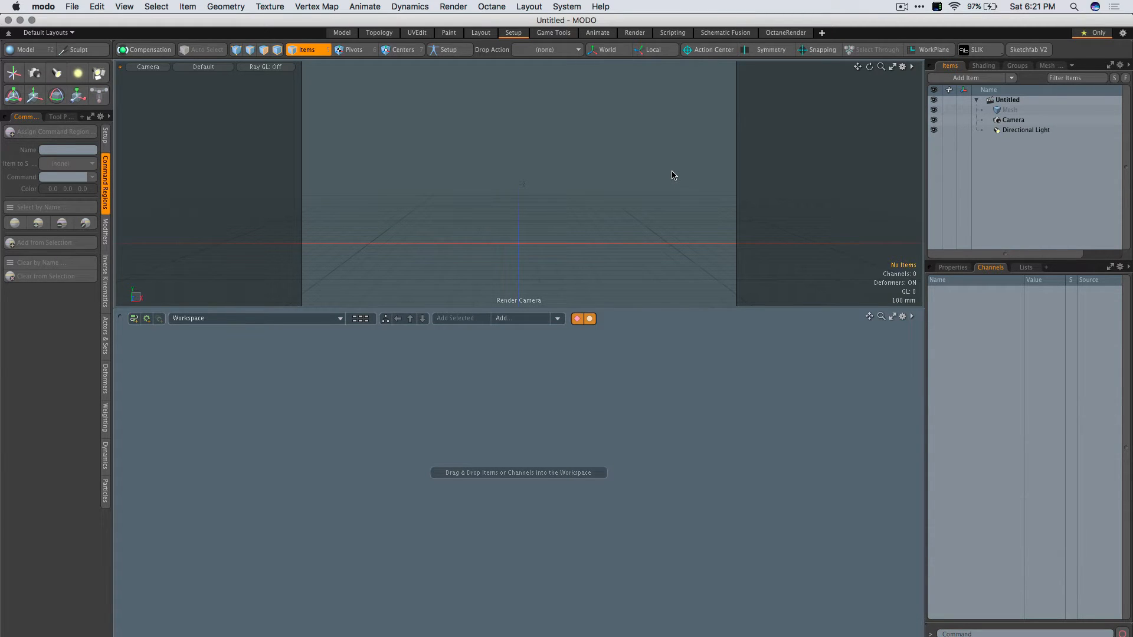
mouse_move(885, 122)
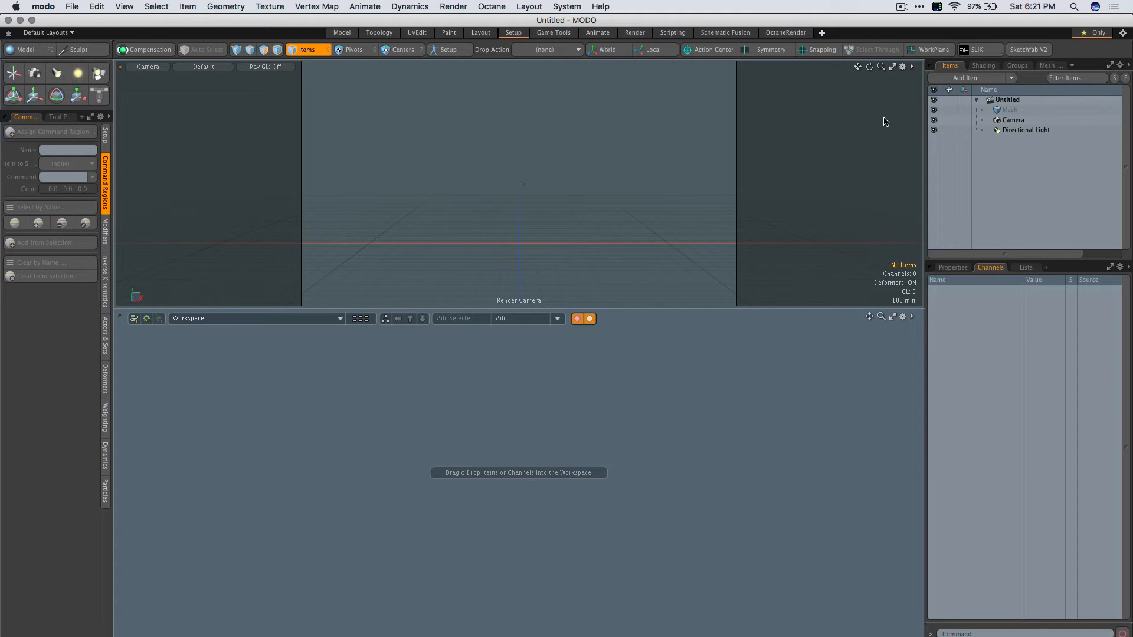
mouse_move(969, 78)
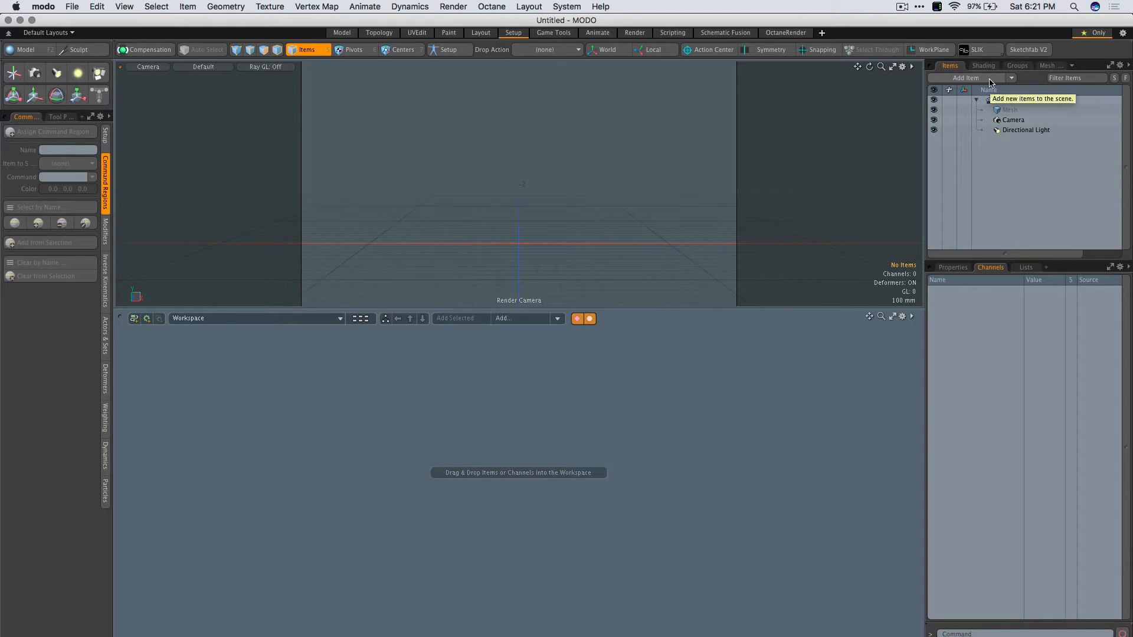
Add a locator with a custom solid circle shape (500 mm radius) that aligns to view.
left_click(967, 77)
type("loca")
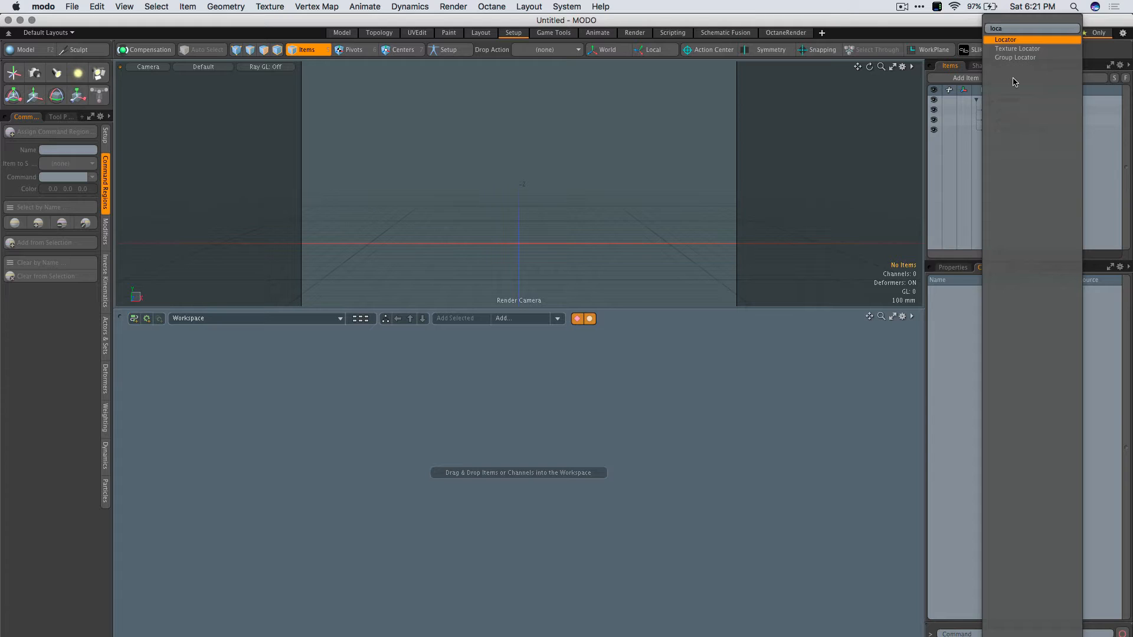
left_click(1005, 39)
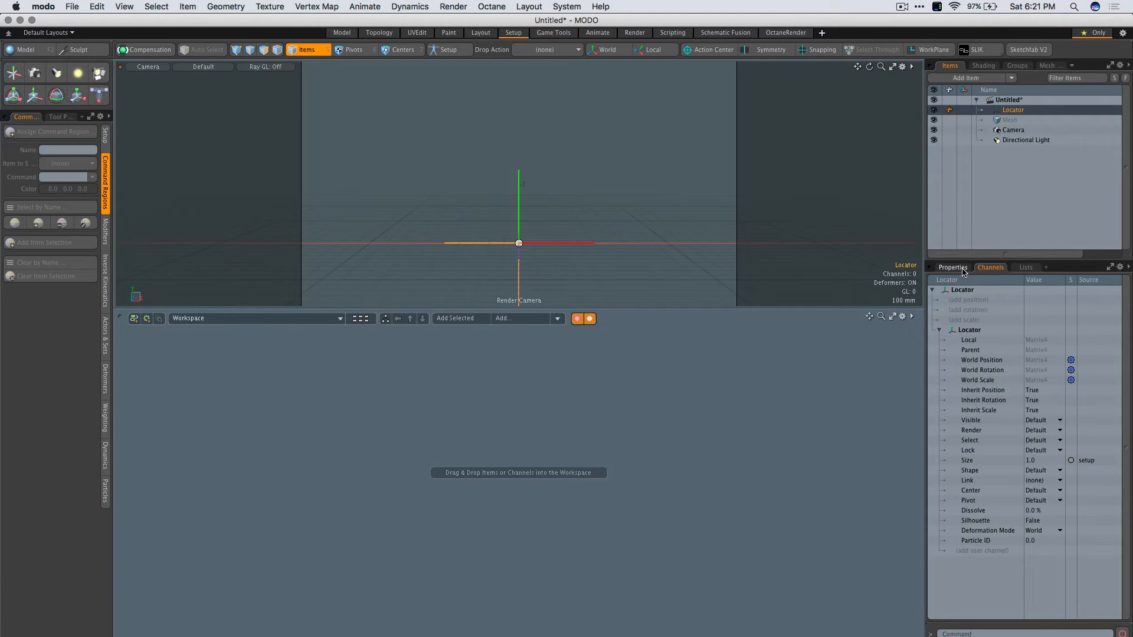
left_click(952, 267)
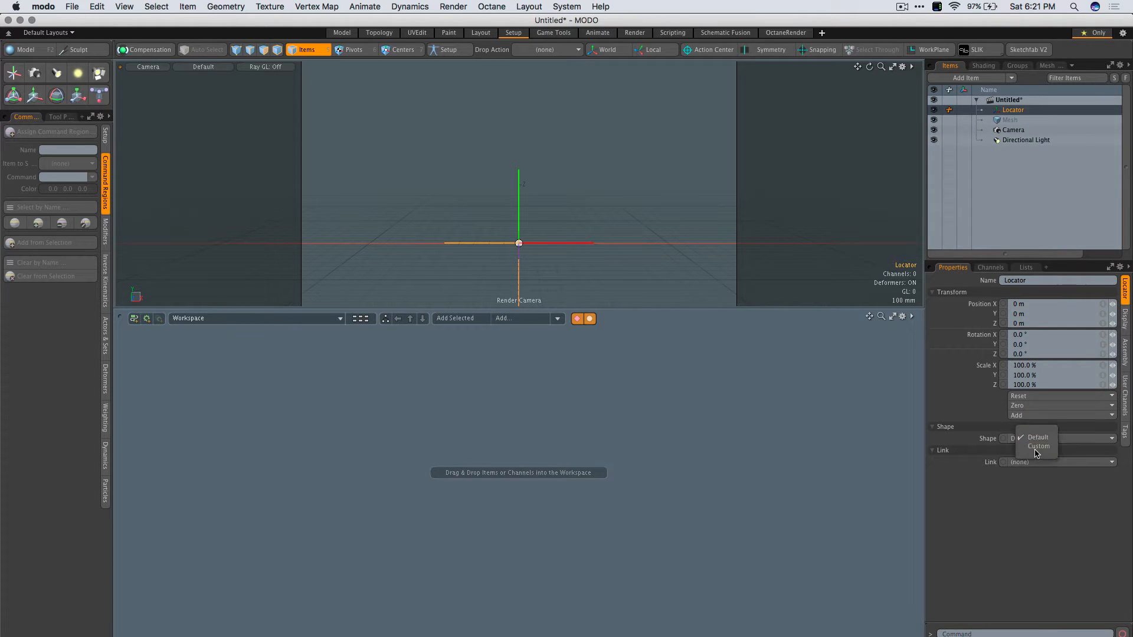
left_click(1039, 446)
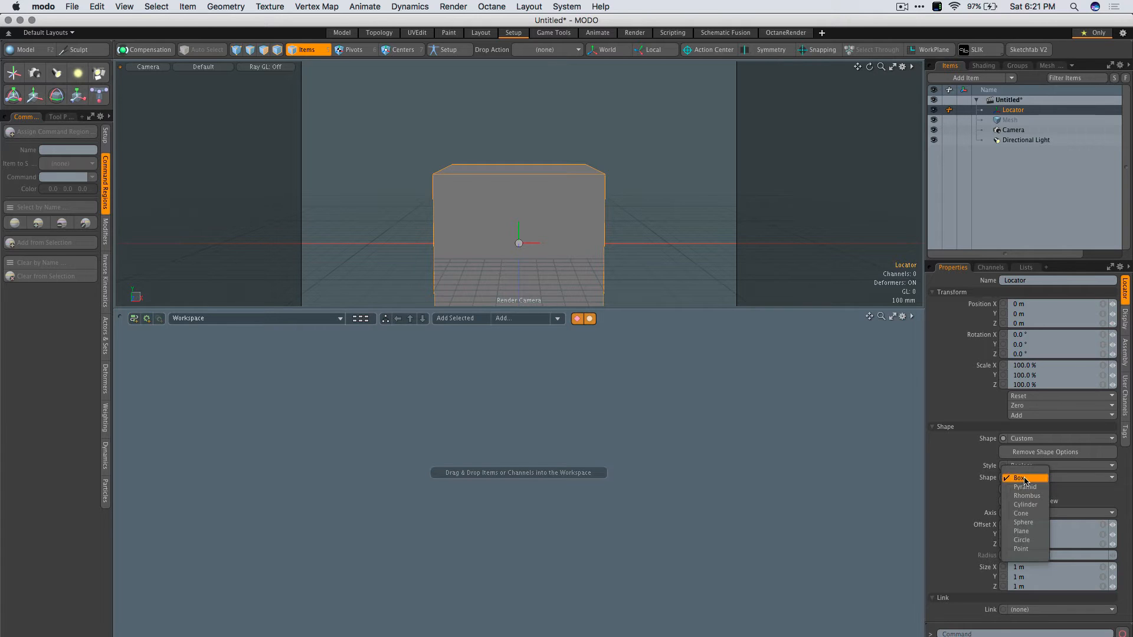
left_click(1021, 540)
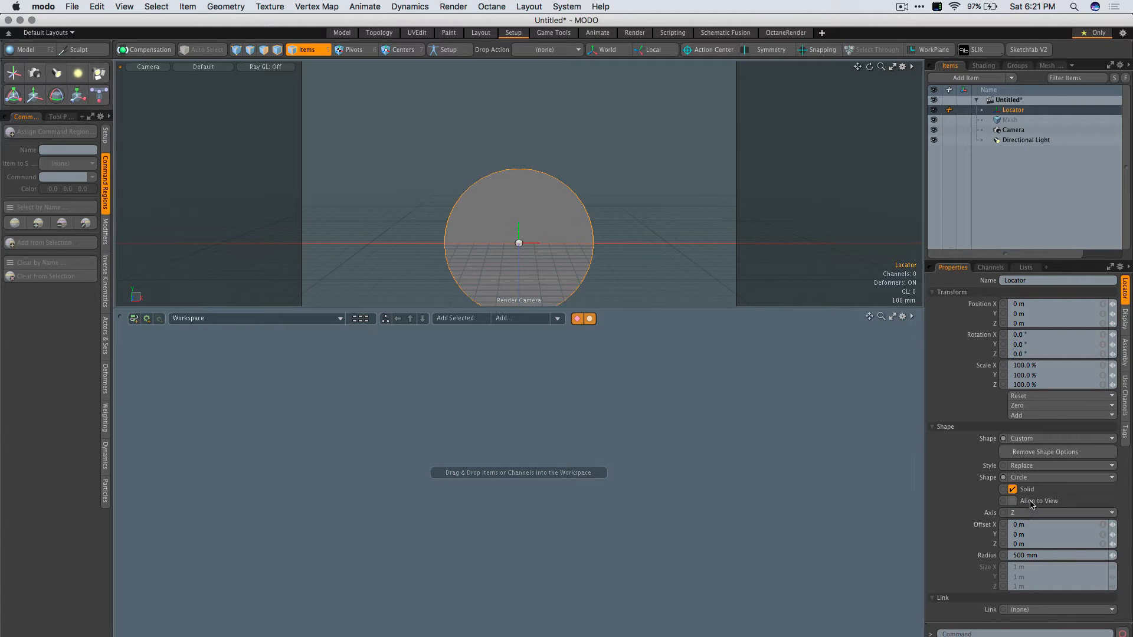
left_click(1011, 501)
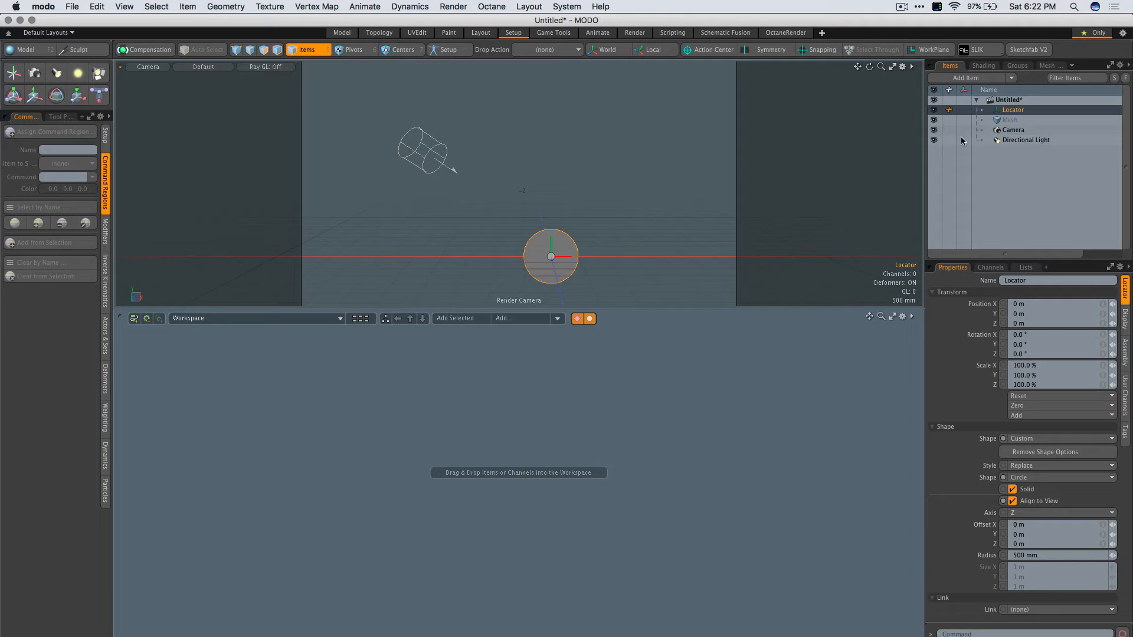
mouse_move(1017, 151)
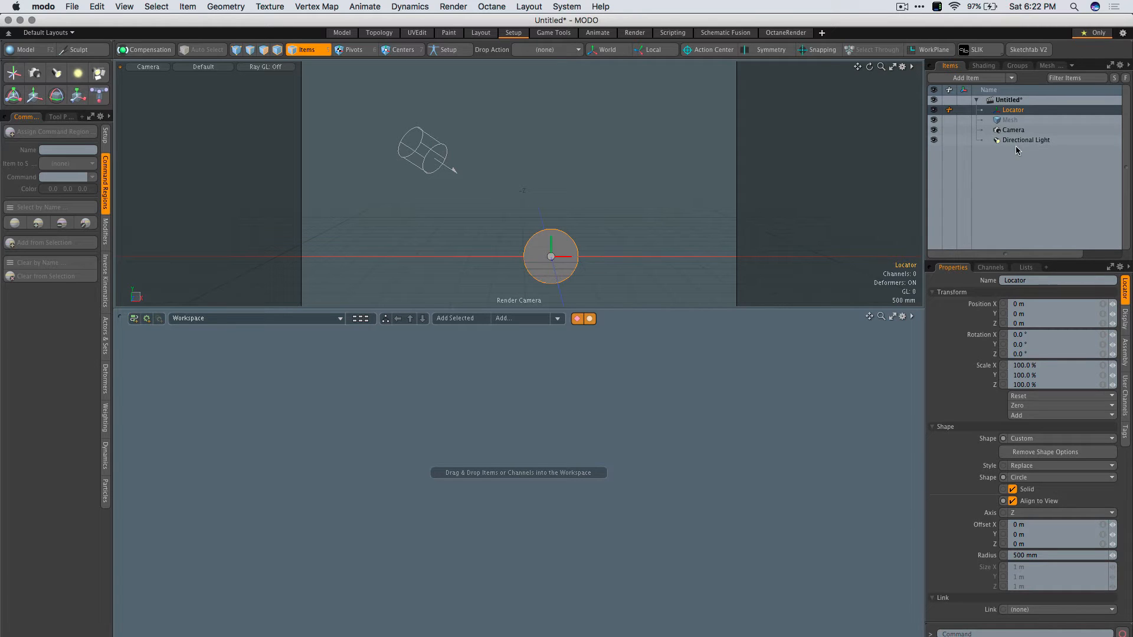
Drop the Directional Light's Position channel into the schematic workspace, then reselect the Locator.
left_click(1025, 140)
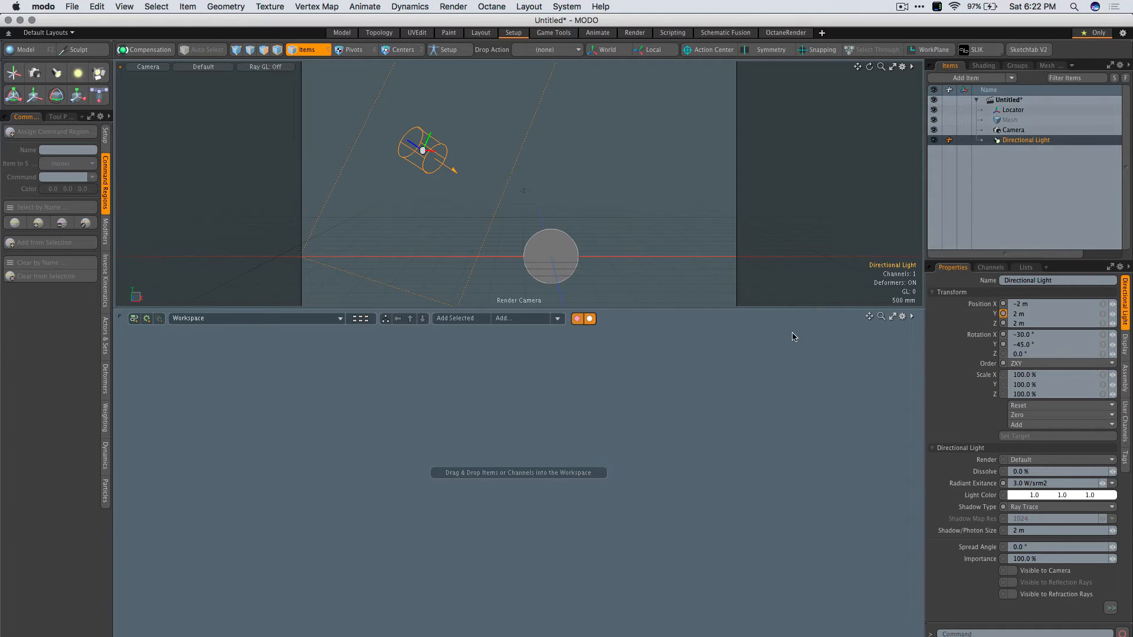
left_click(454, 318)
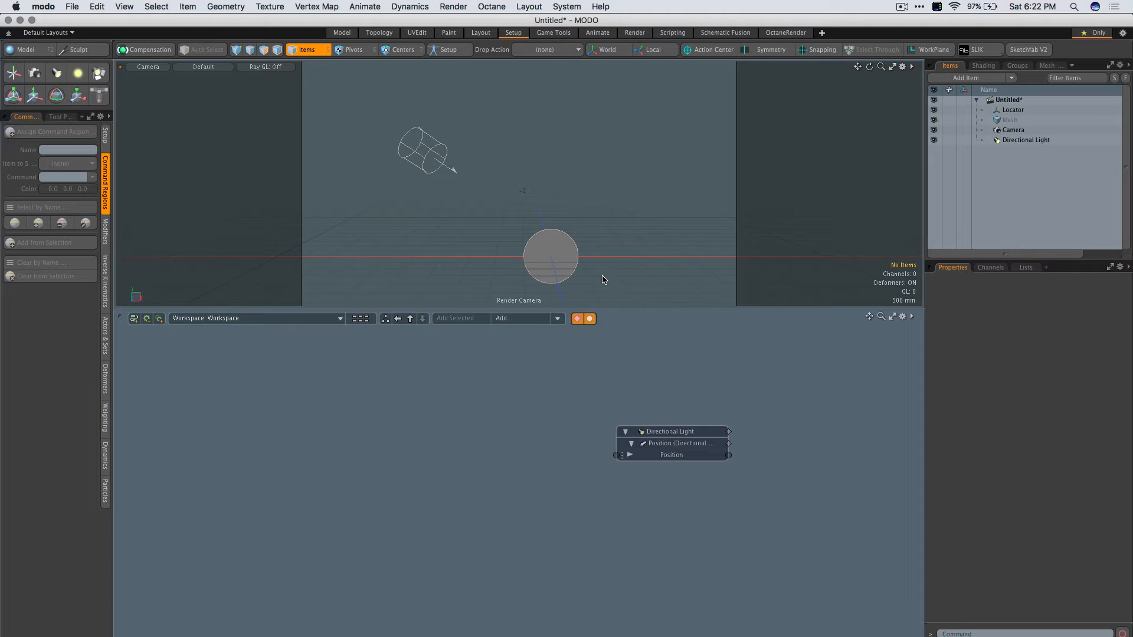
left_click(1013, 110)
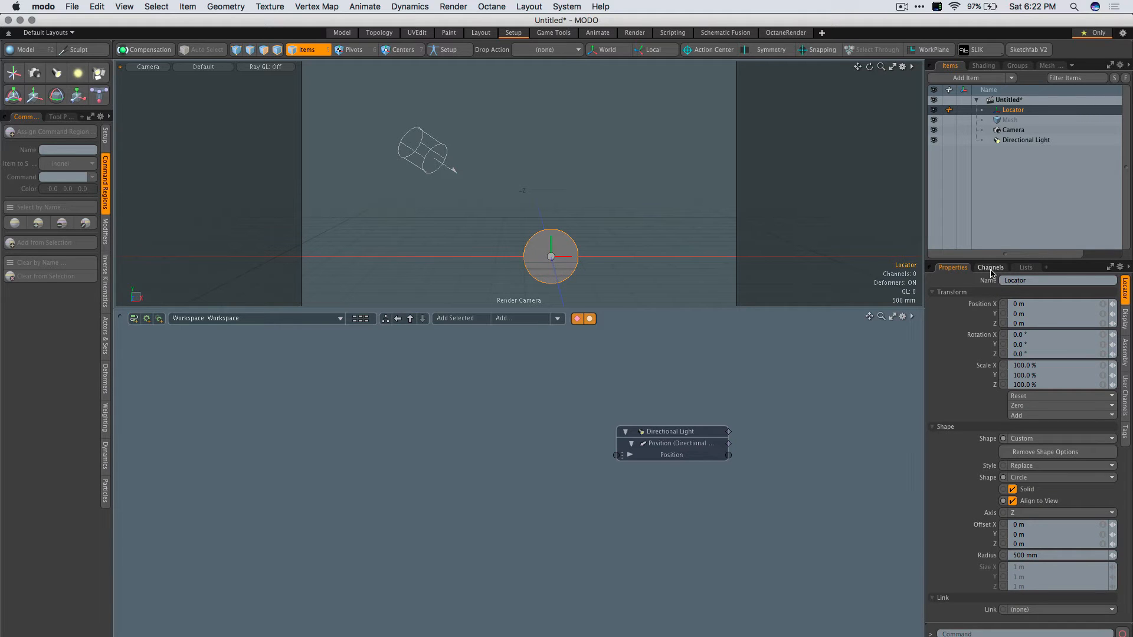
Create a moveUp distance user channel on the locator and connect it to the light's Position.
left_click(990, 267)
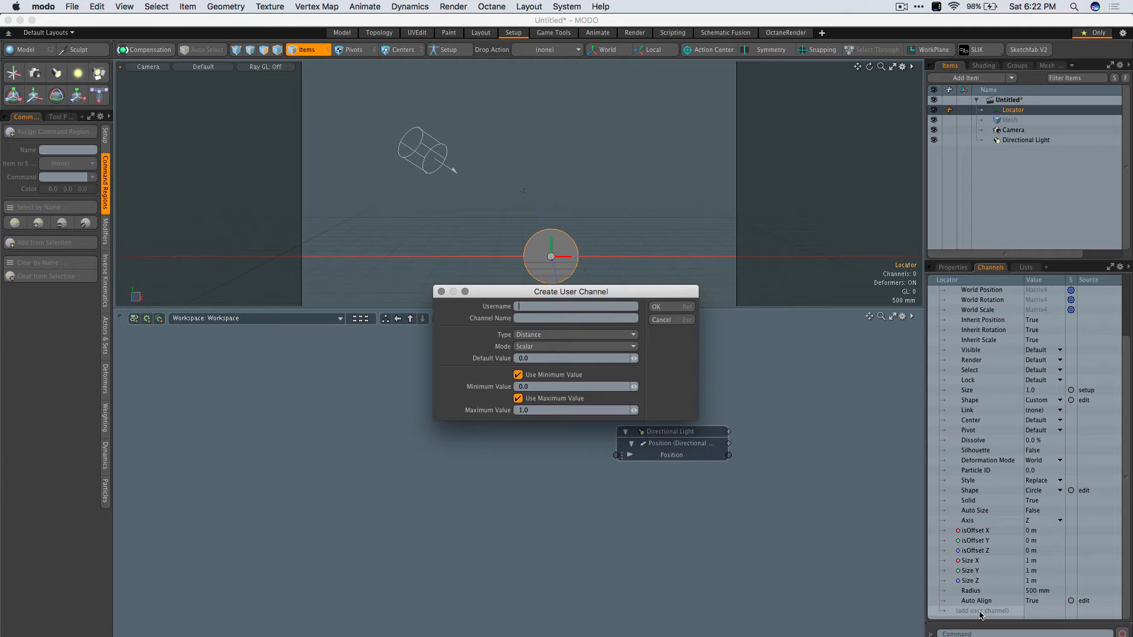
type("moveUp")
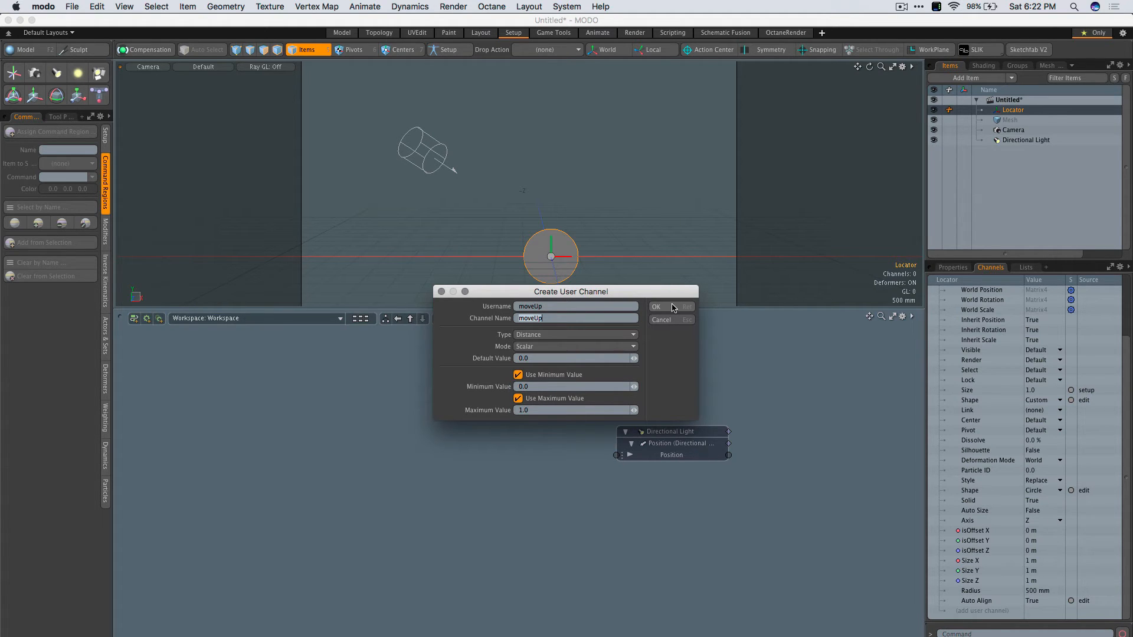
left_click(657, 306)
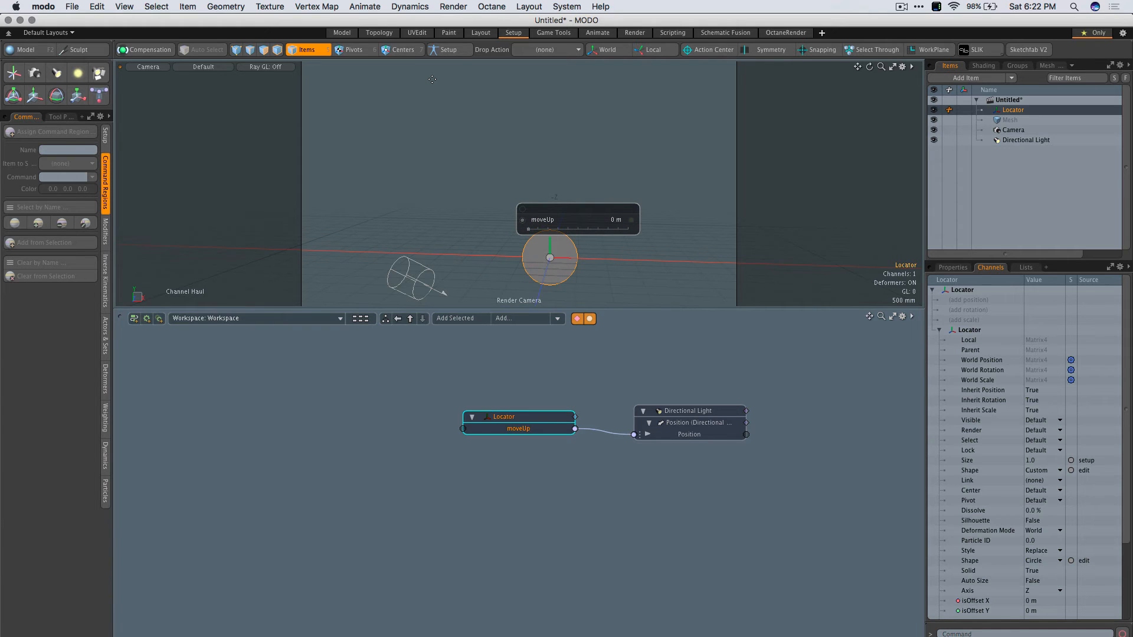
Drag the moveUp Channel Haul slider to about 660 mm to test moving the light.
left_click(364, 7)
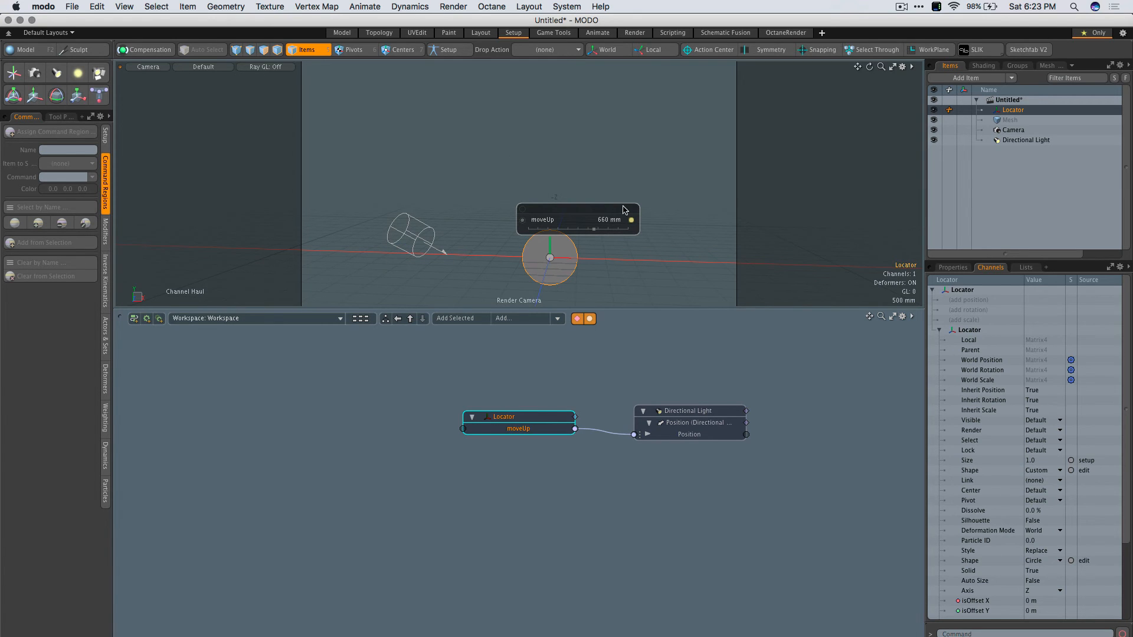
mouse_move(522, 209)
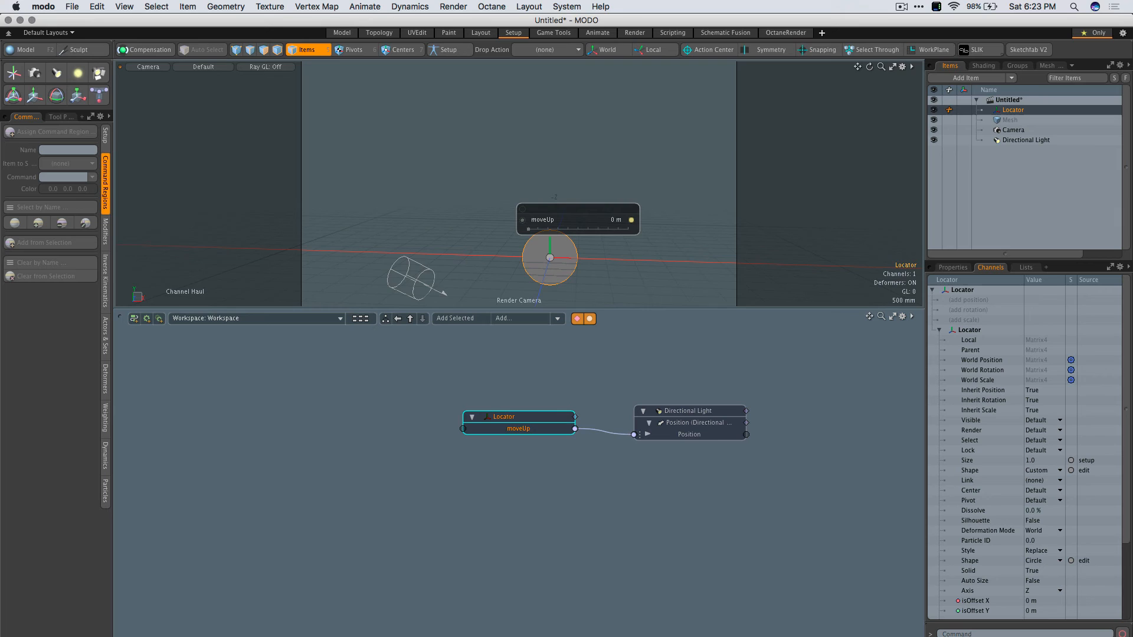
mouse_move(499, 165)
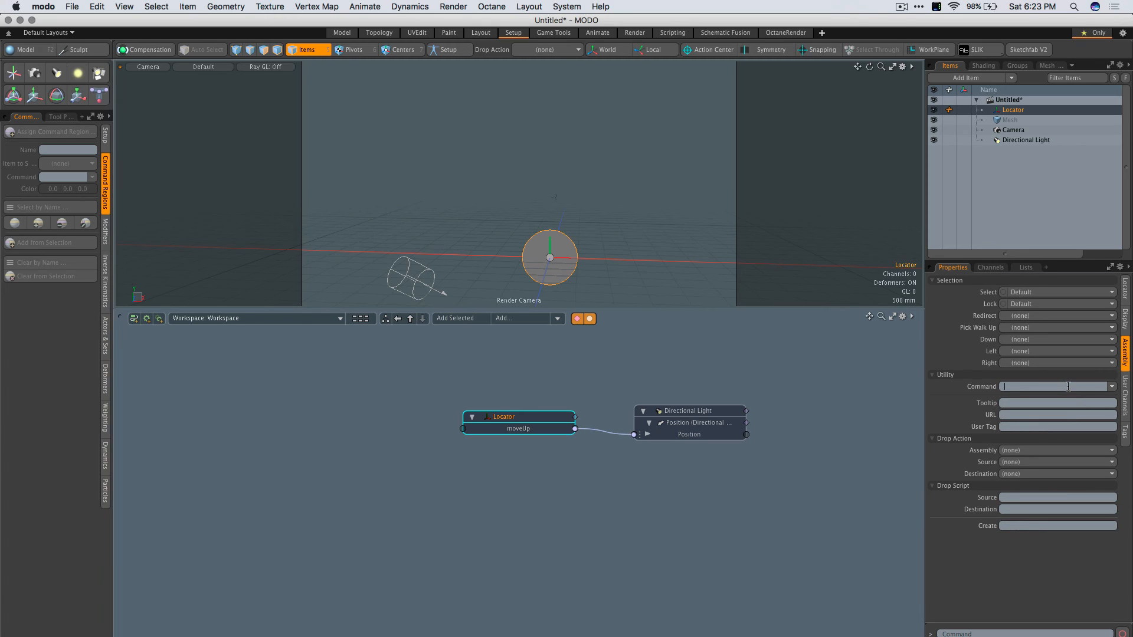
Set the locator's Assembly command to item.channelHaul and test that selecting it shows moveUp.
type("item.channelHaul")
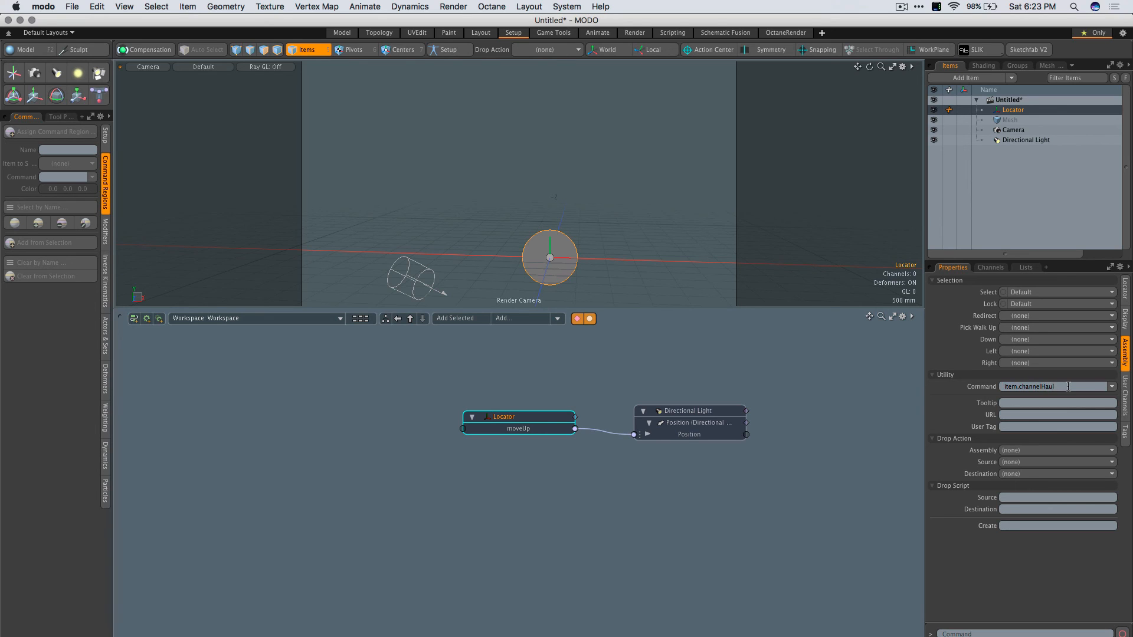
left_click(695, 266)
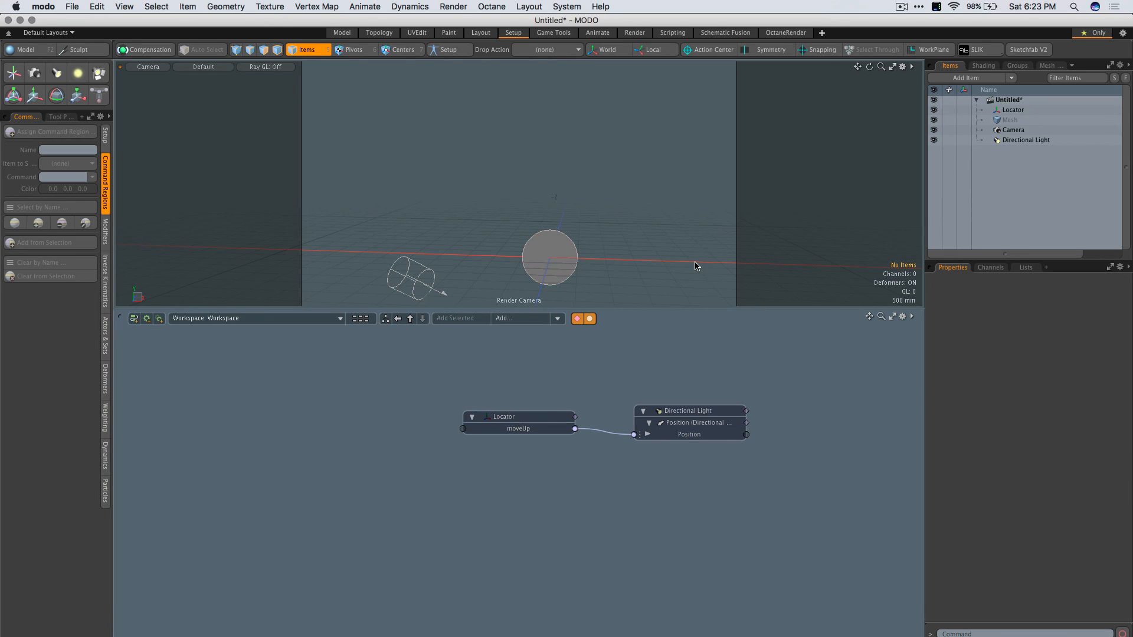
left_click(518, 416)
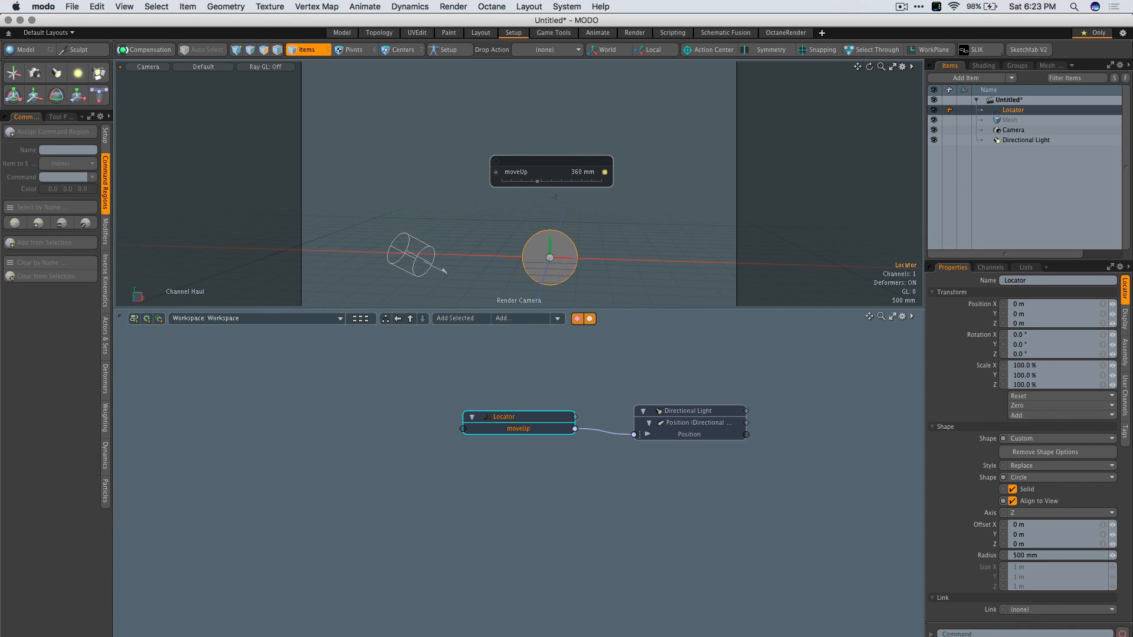
left_click(516, 223)
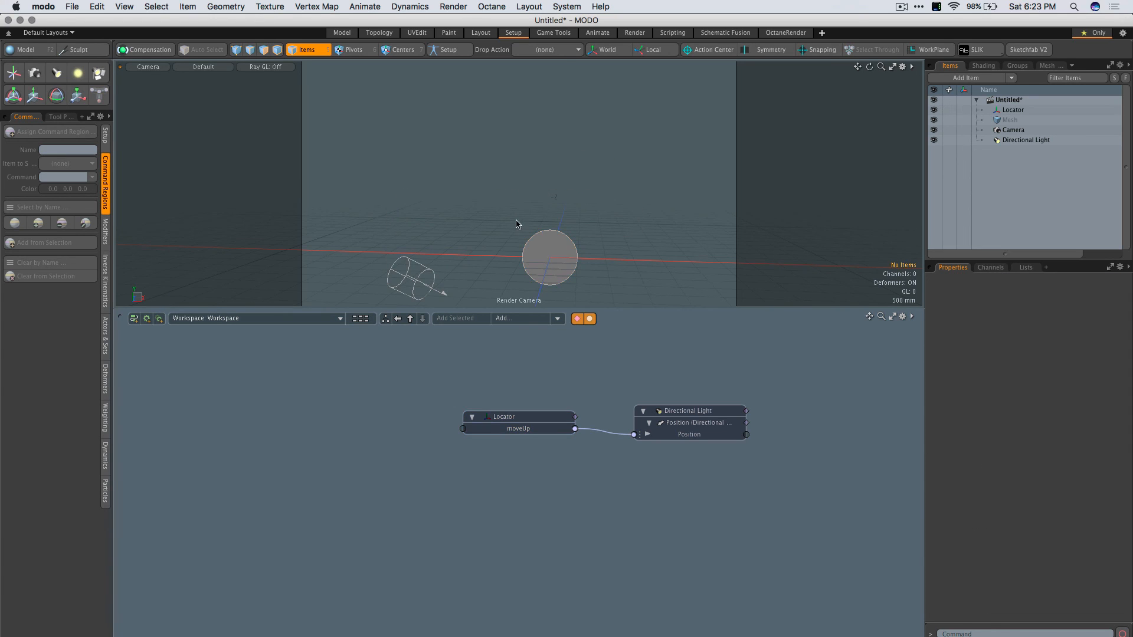
left_click(503, 416)
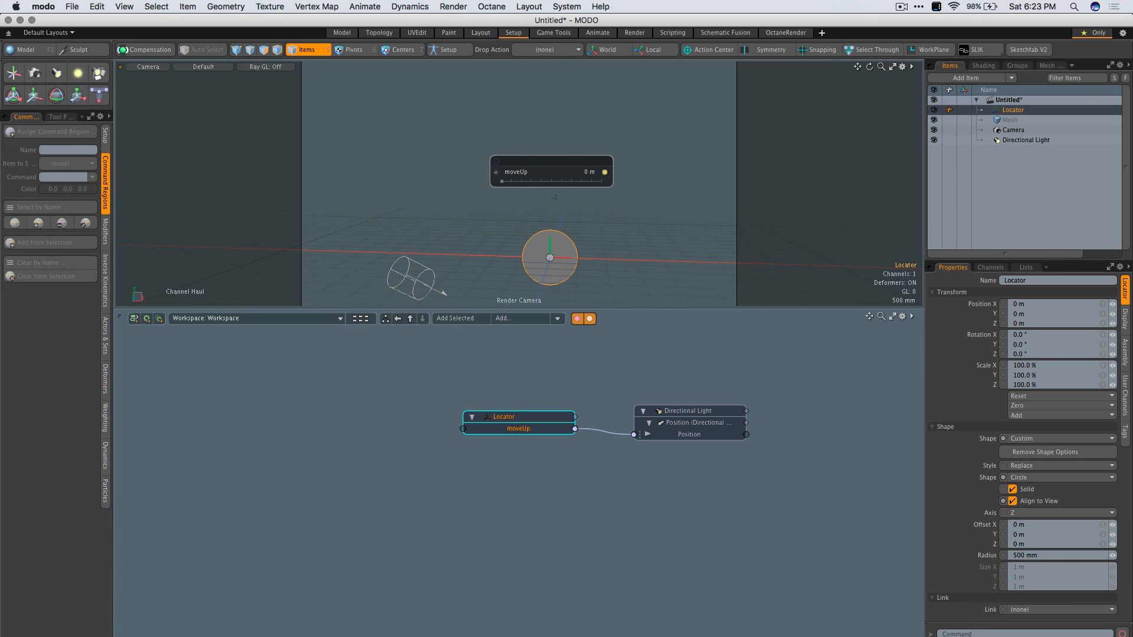